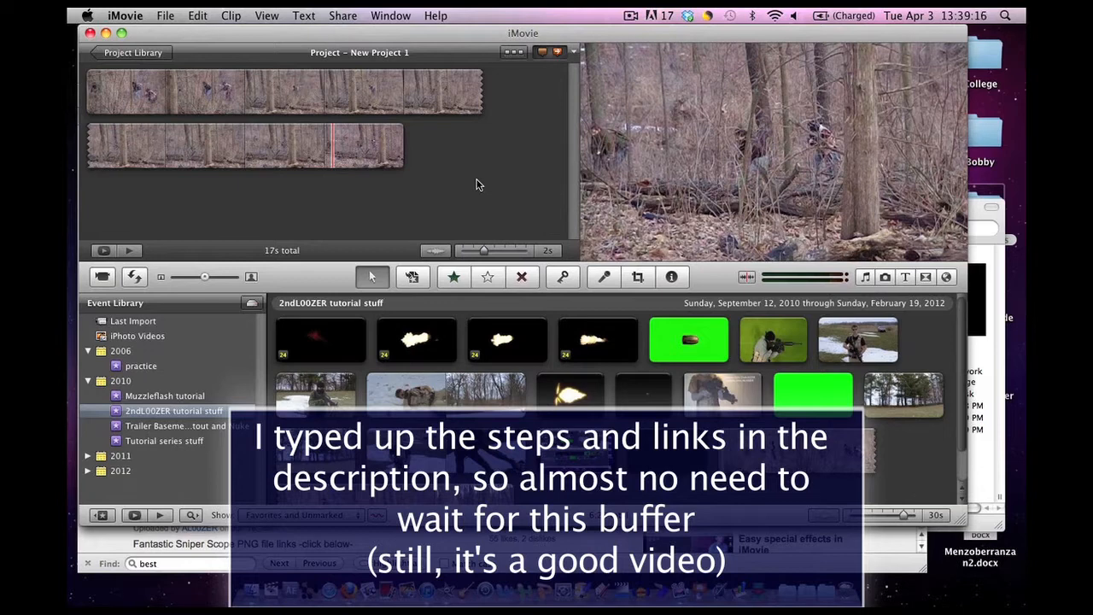
pyautogui.moveTo(492, 174)
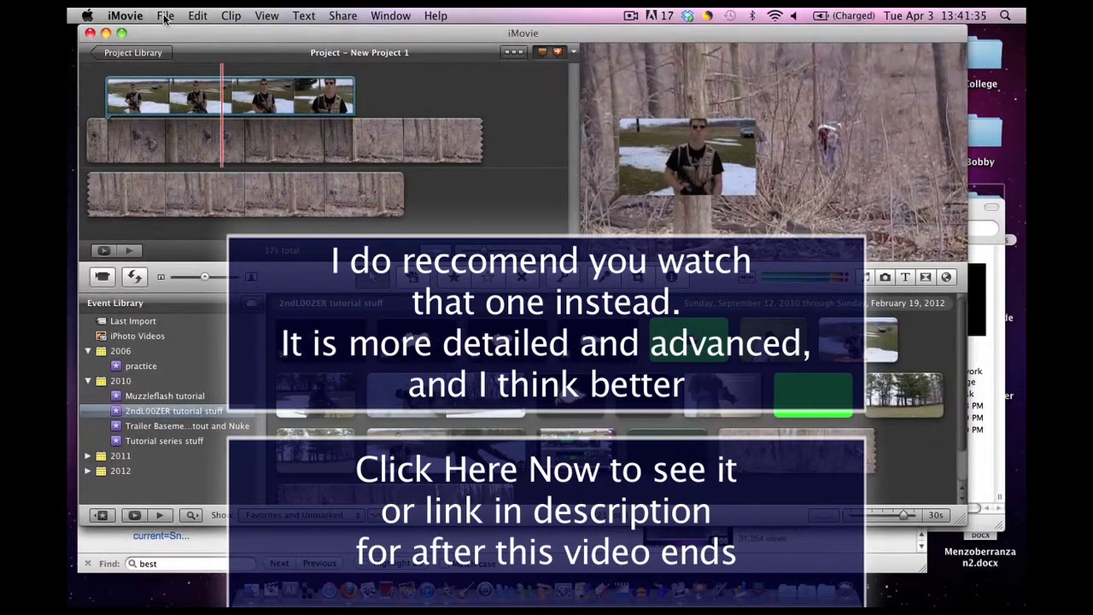
# Enable Show Advanced Tools in iMovie's preferences, then switch to the browser.
pyautogui.click(124, 15)
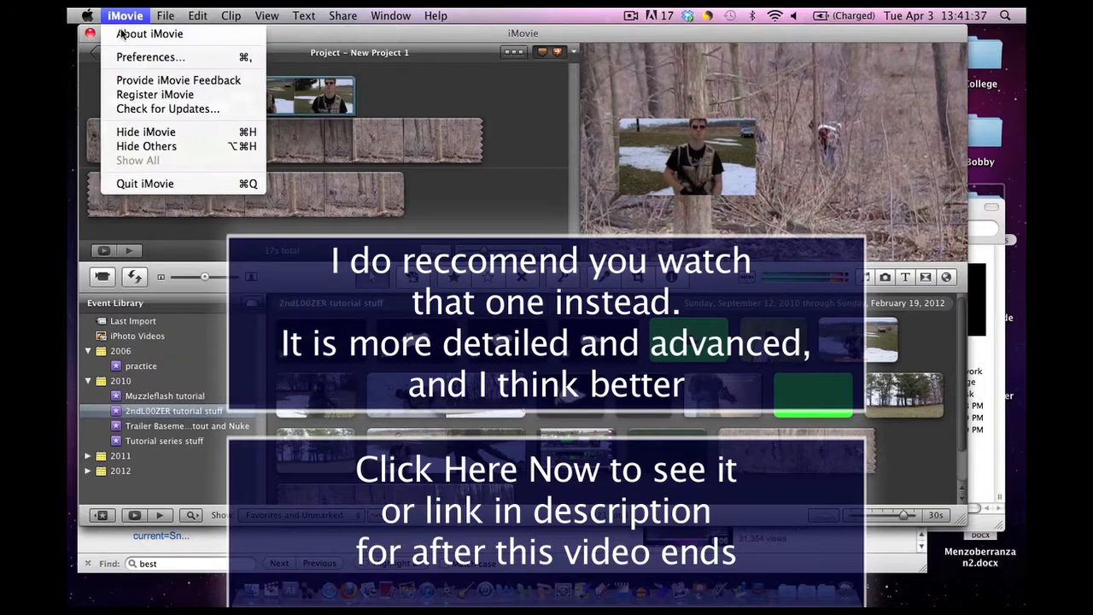
pyautogui.moveTo(150, 56)
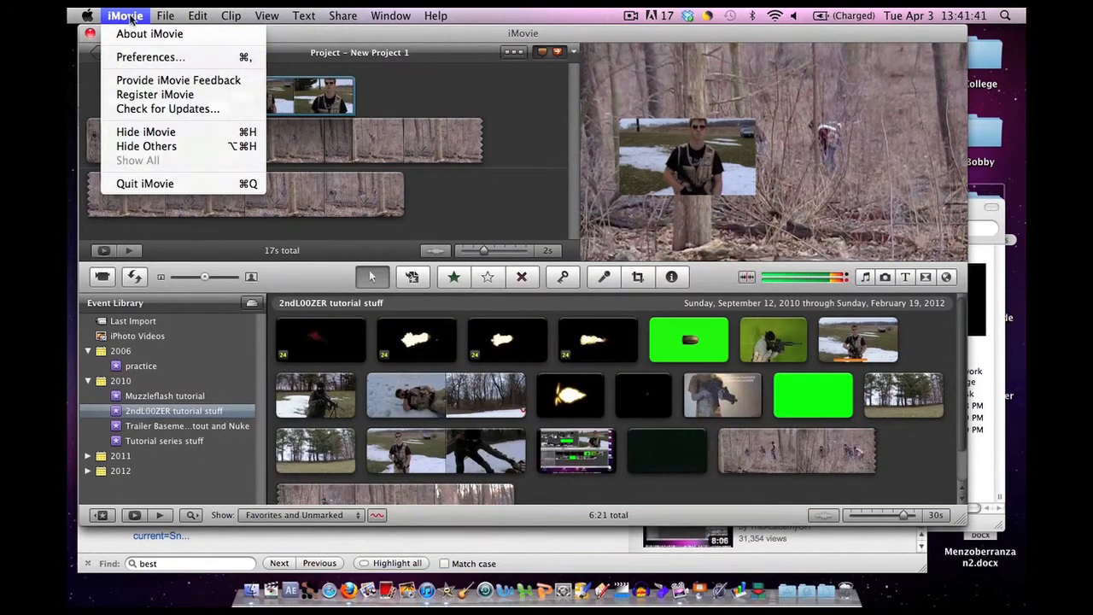
pyautogui.click(150, 57)
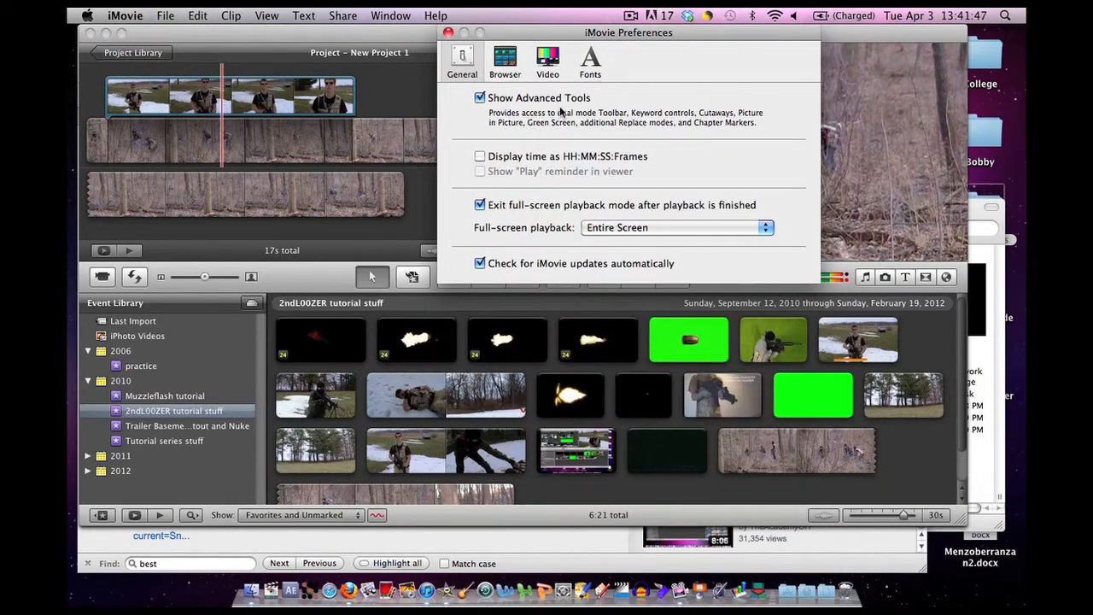
pyautogui.click(447, 32)
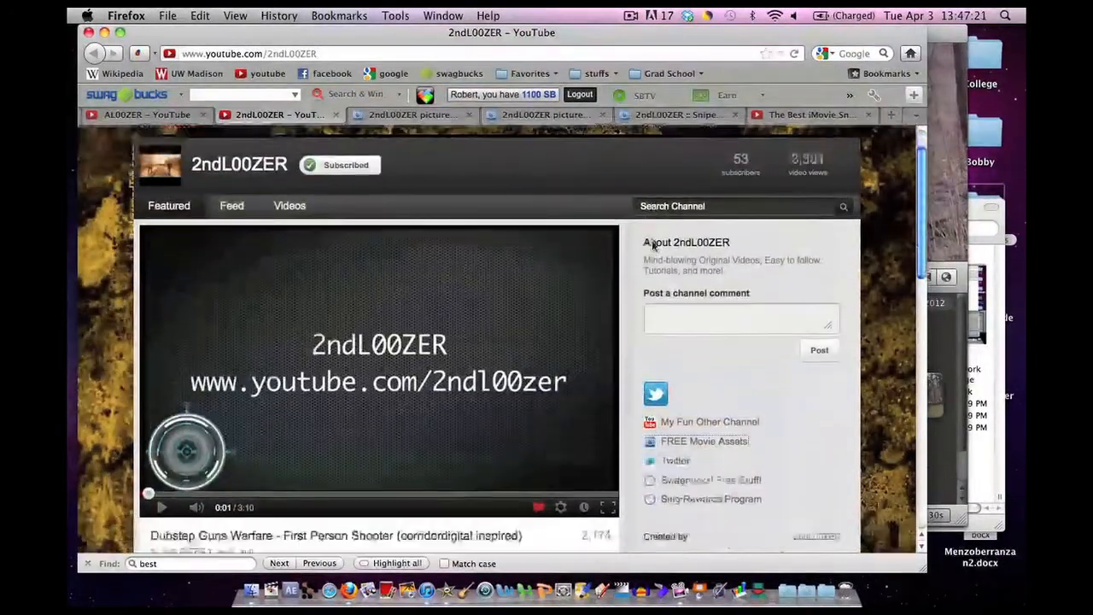
# Scroll the 2ndL00ZER channel page down to the FREE Movie Assets link.
pyautogui.scroll(-3)
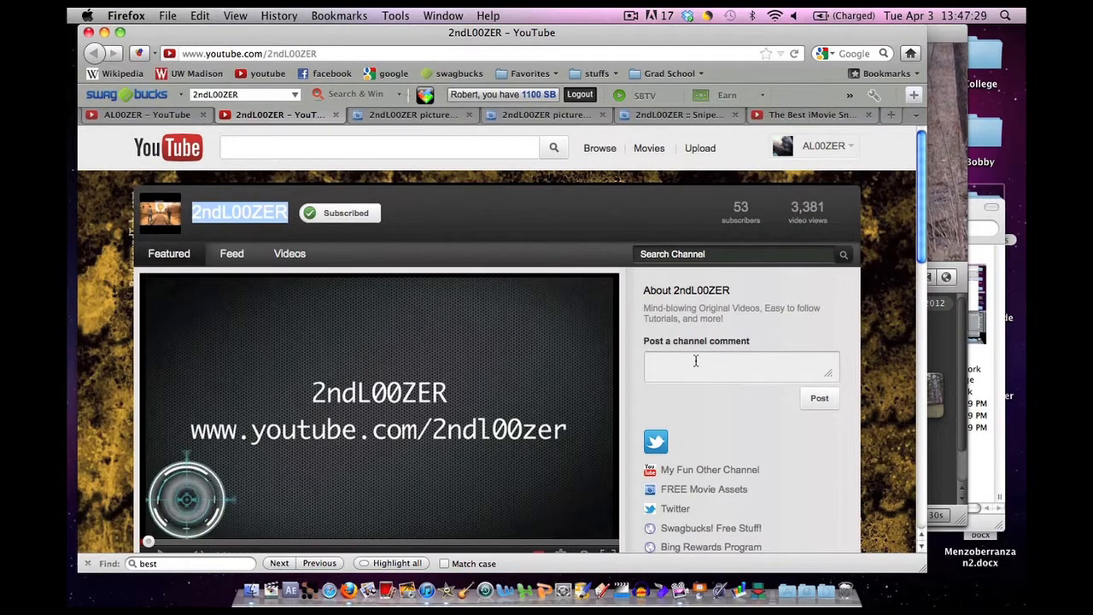
pyautogui.scroll(-3)
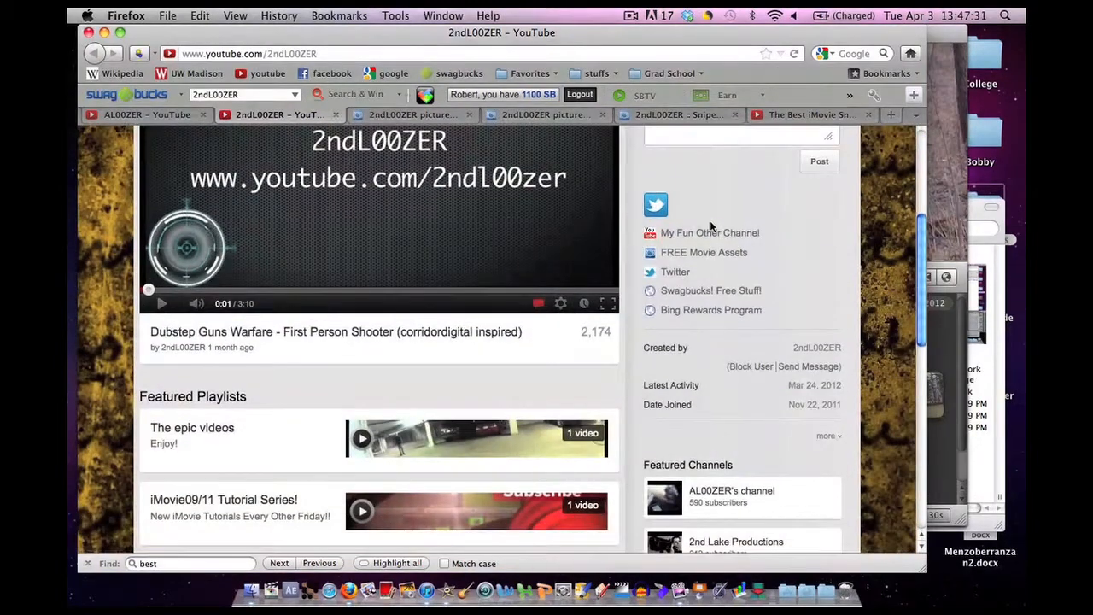
pyautogui.moveTo(690, 260)
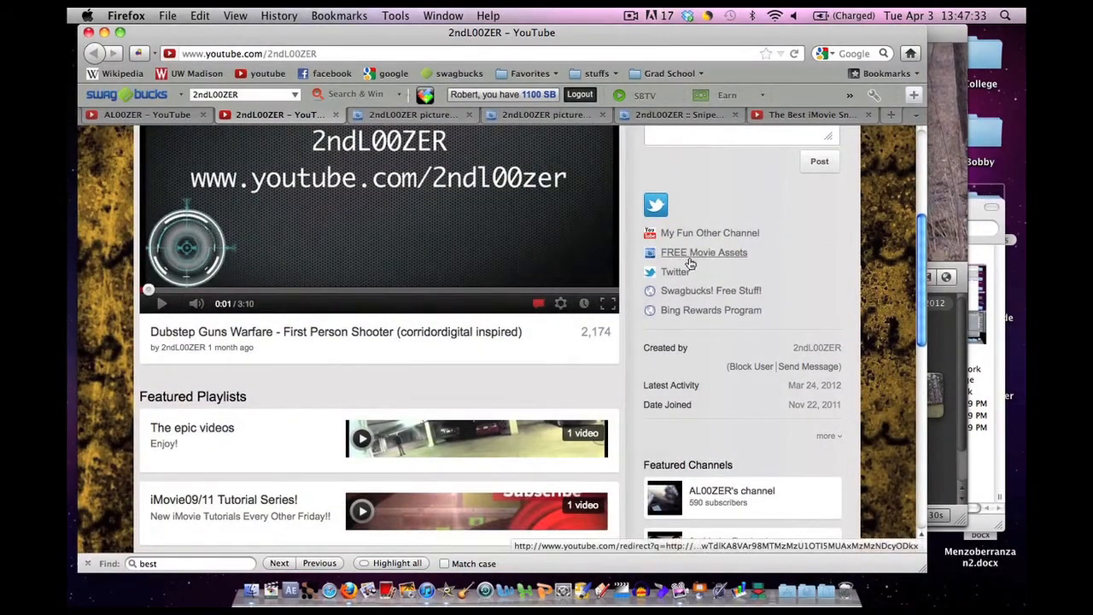
pyautogui.moveTo(704, 252)
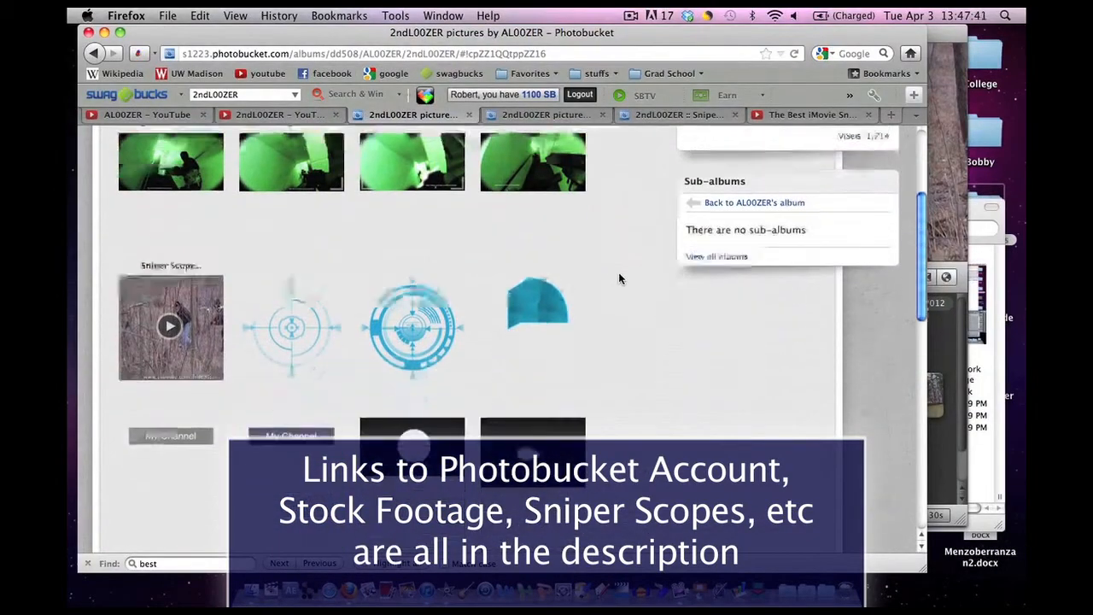
# Scroll the 2ndL00ZER Photobucket album down to the sniper scope assets.
pyautogui.scroll(-3)
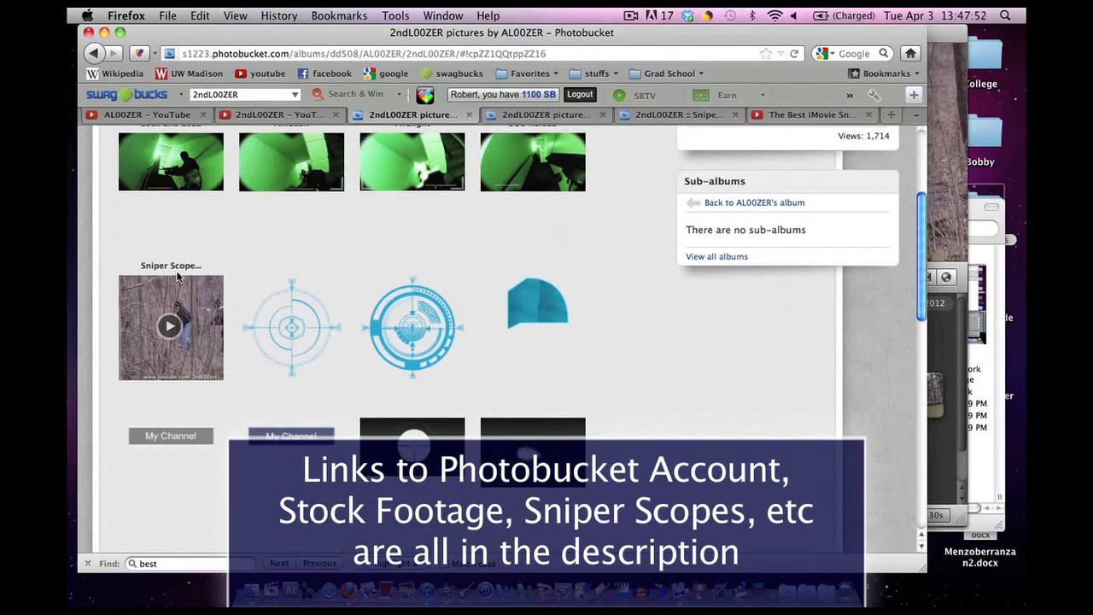
pyautogui.moveTo(170, 328)
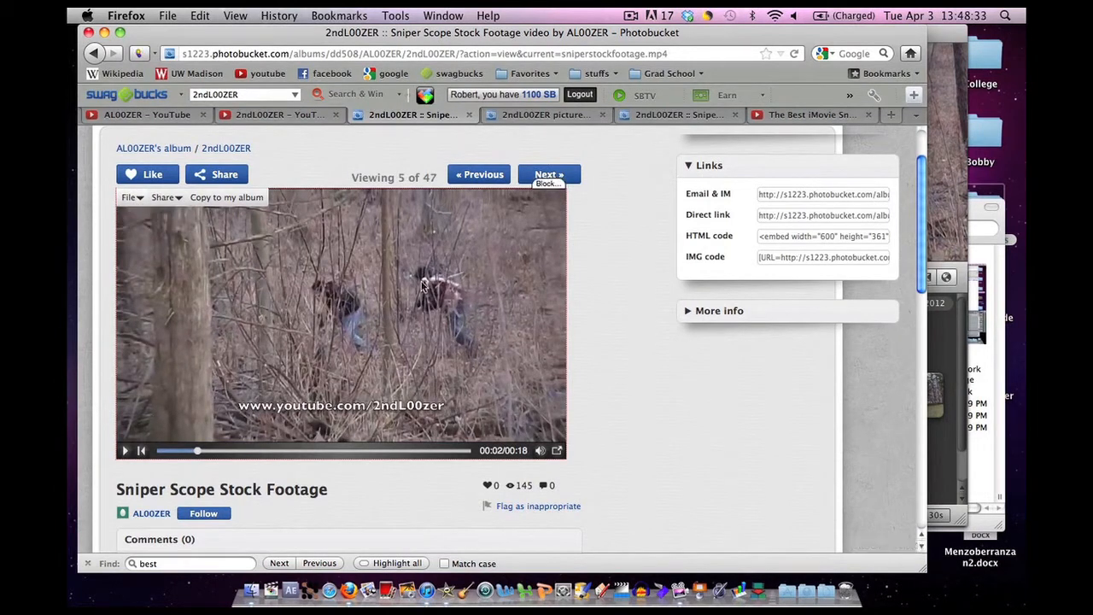
pyautogui.moveTo(431, 270)
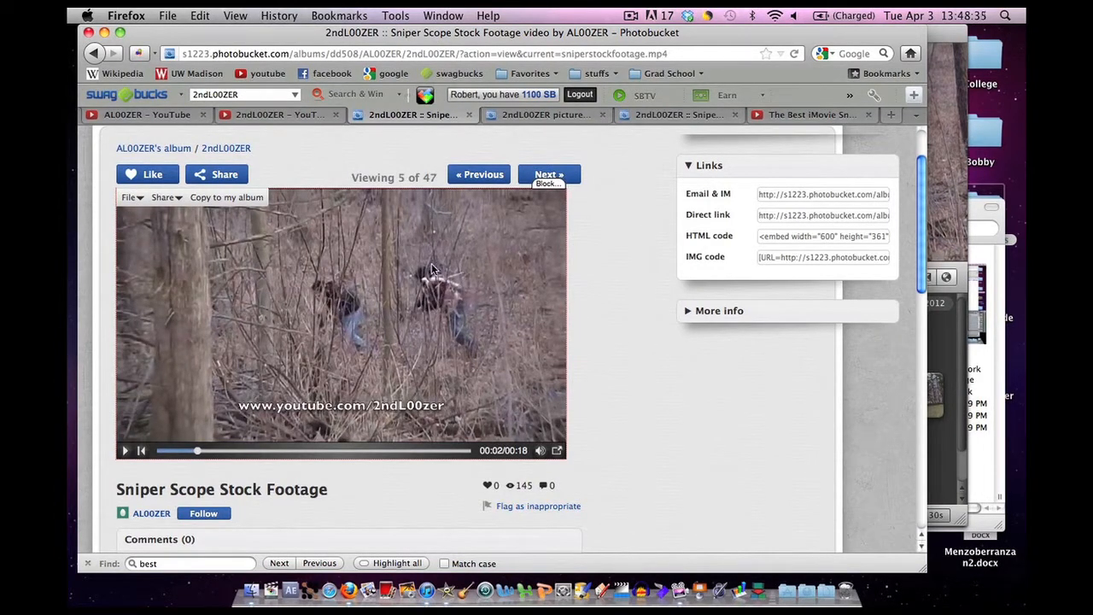
pyautogui.moveTo(543, 114)
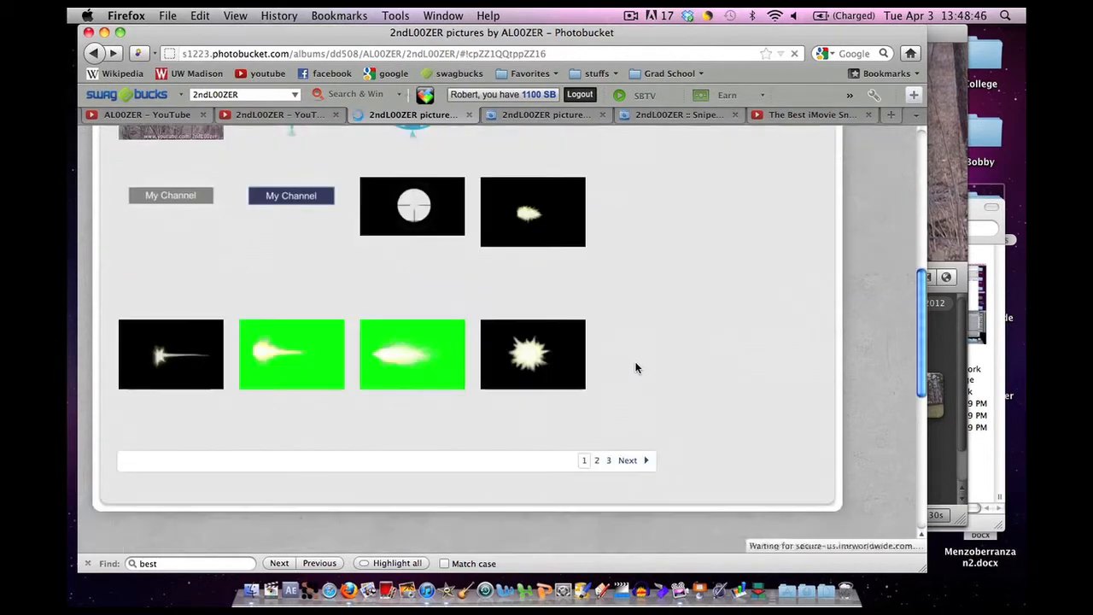
# Scroll the album down to the SniperScopeBorder.png scope image.
pyautogui.scroll(-3)
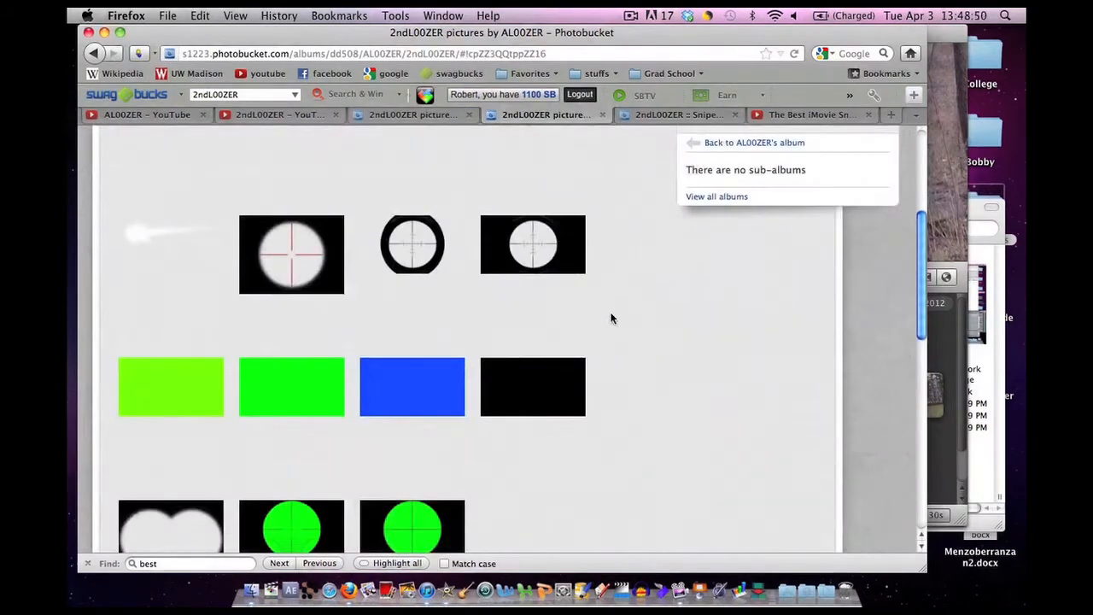
pyautogui.scroll(-3)
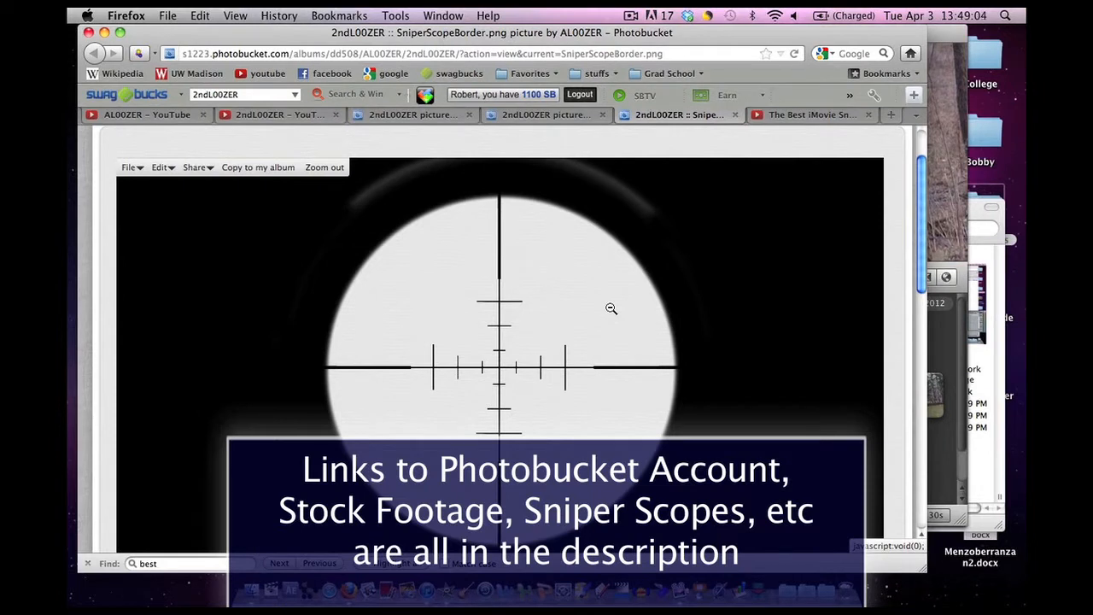
pyautogui.moveTo(580, 297)
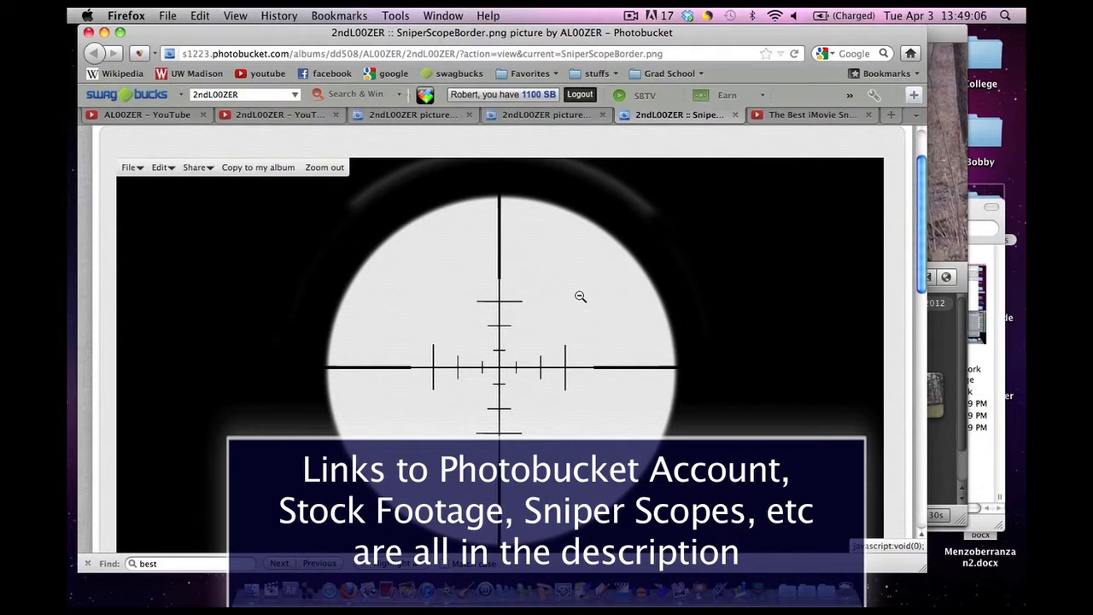
pyautogui.moveTo(557, 311)
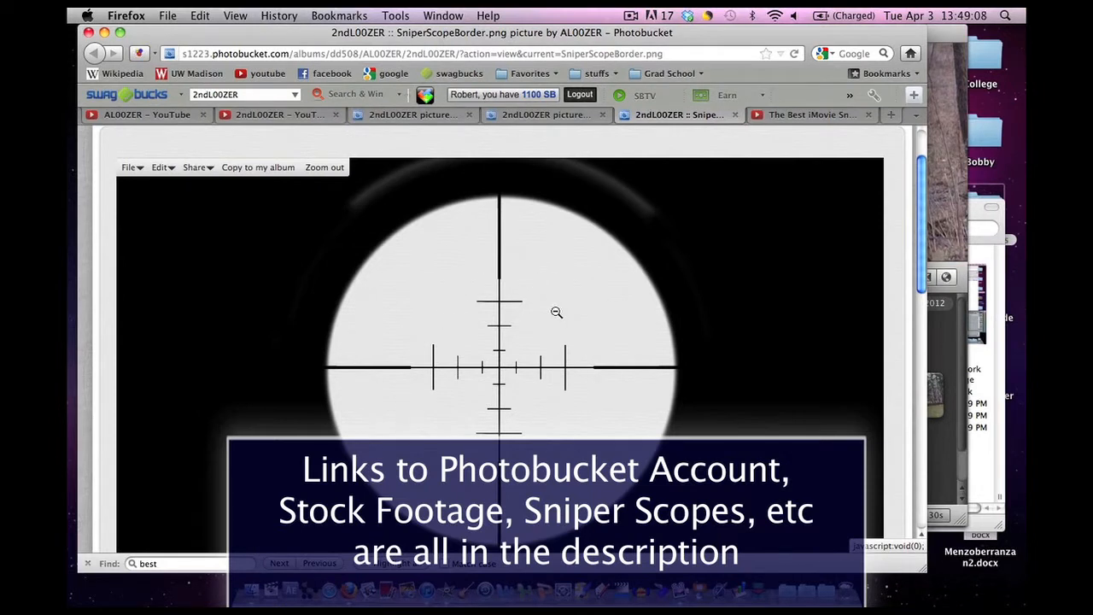
pyautogui.moveTo(557, 318)
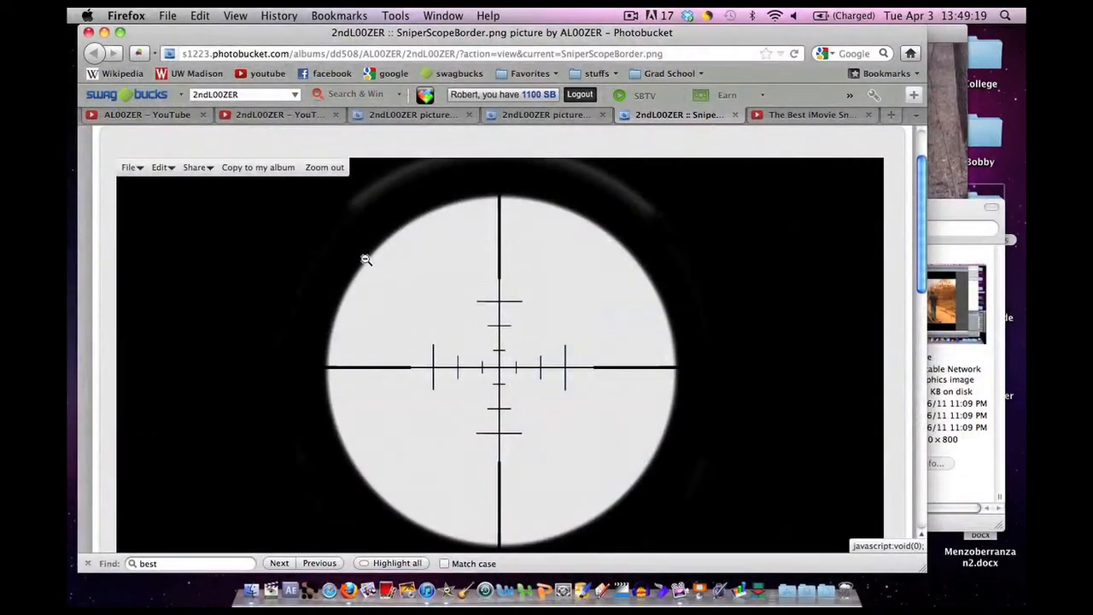
pyautogui.moveTo(715, 247)
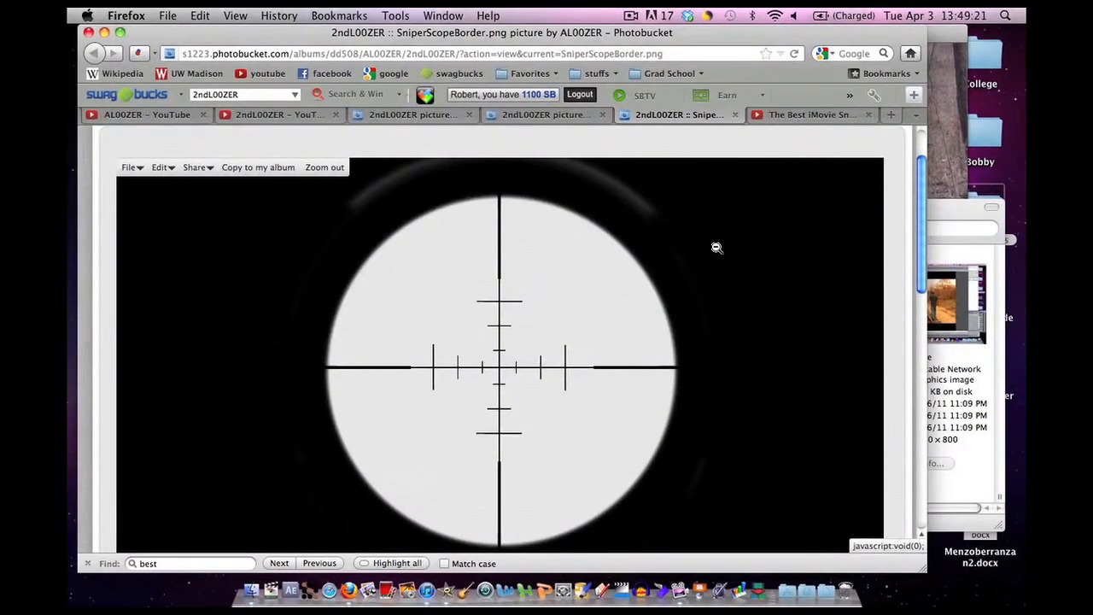
pyautogui.moveTo(747, 278)
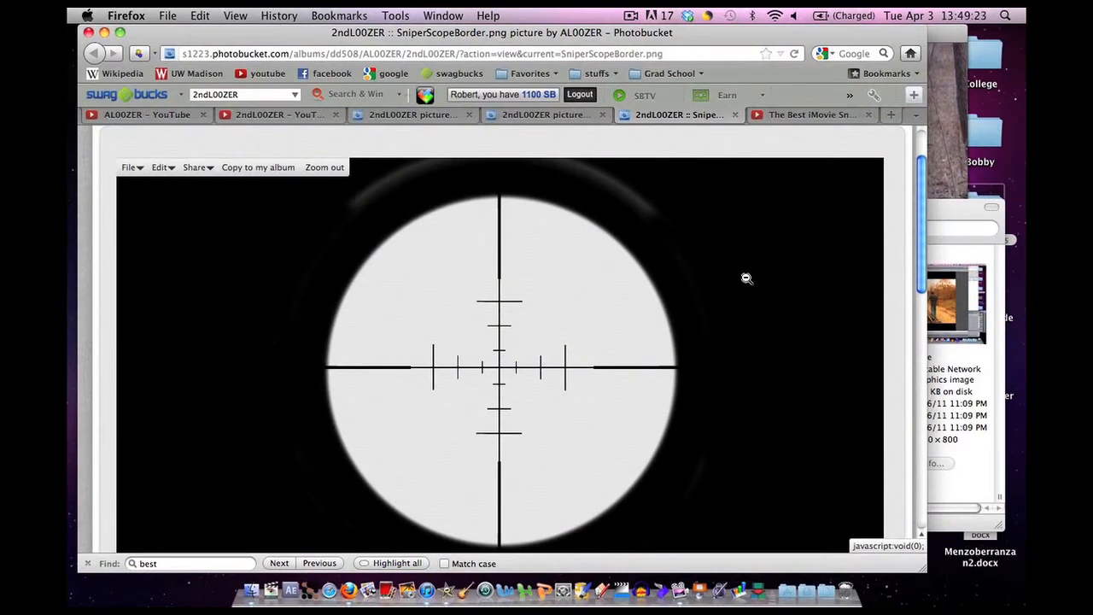
pyautogui.moveTo(552, 341)
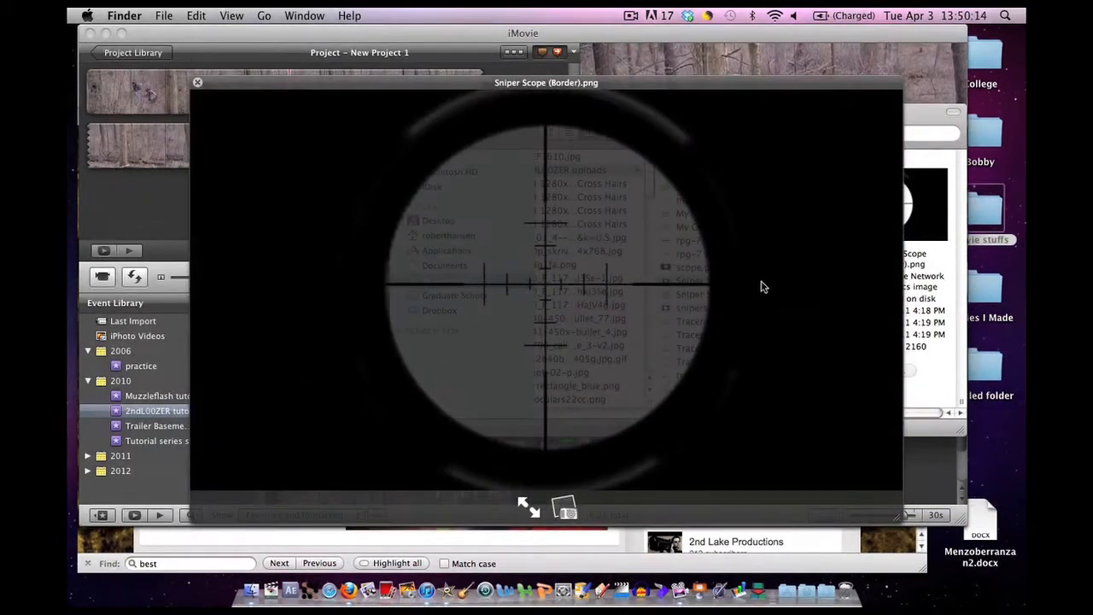
pyautogui.moveTo(333, 272)
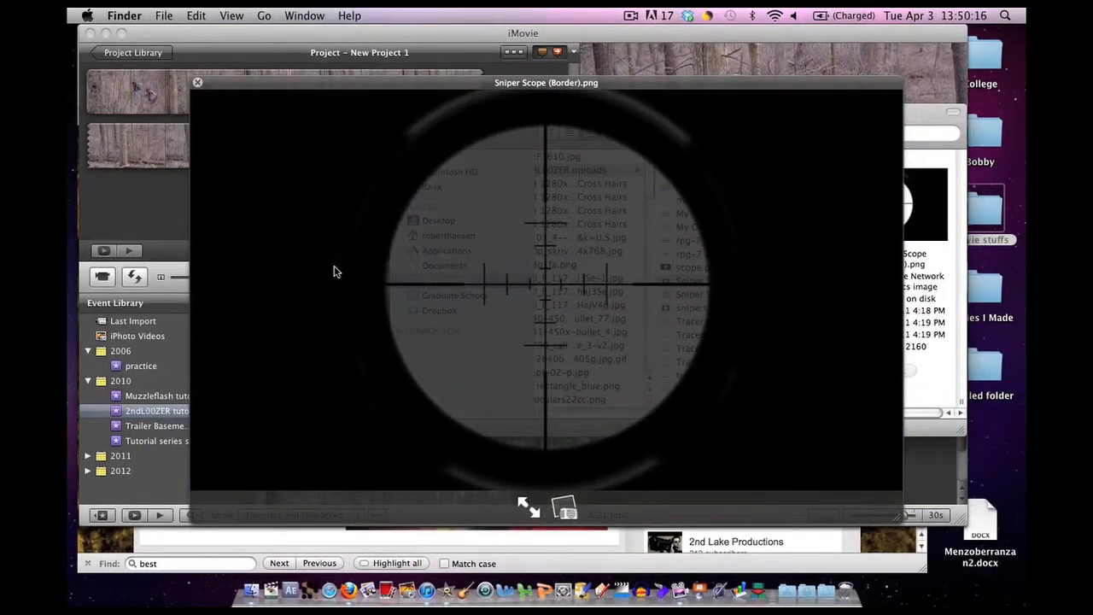
pyautogui.moveTo(499, 239)
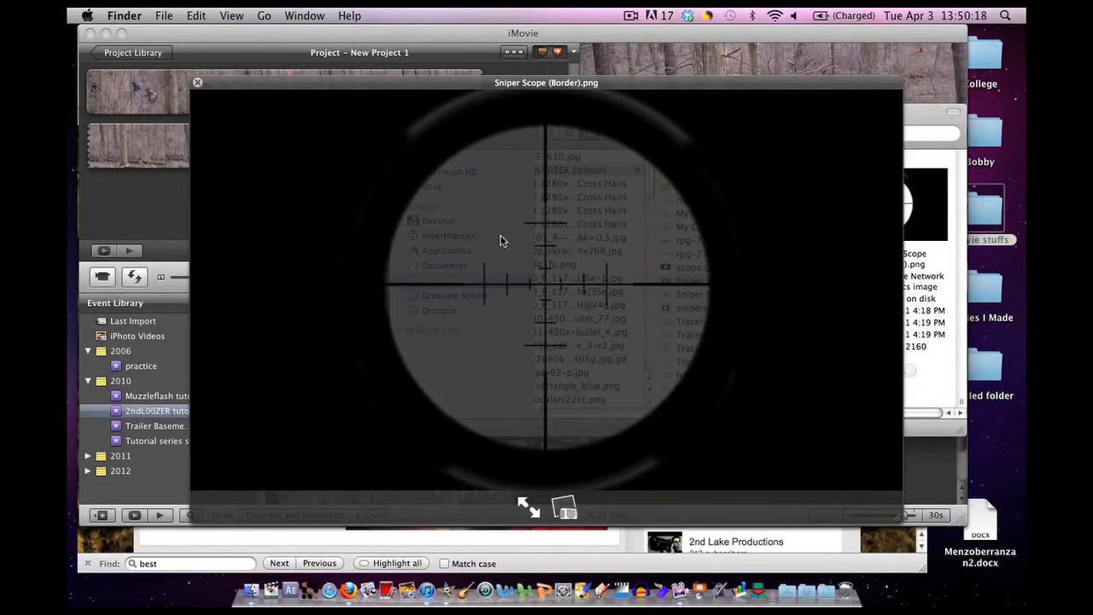
pyautogui.moveTo(574, 263)
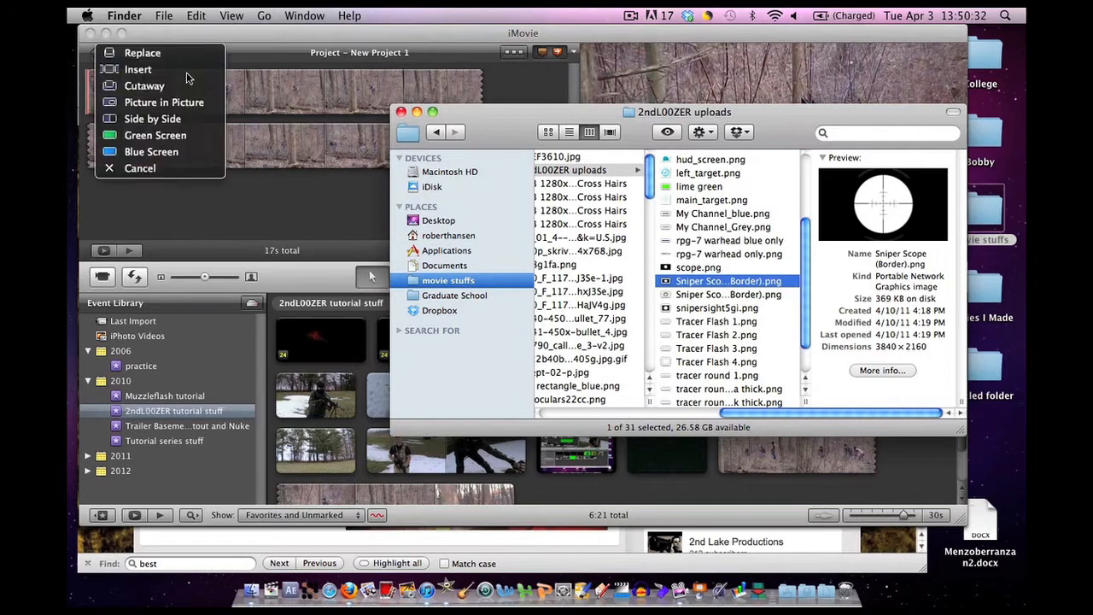
pyautogui.moveTo(134, 94)
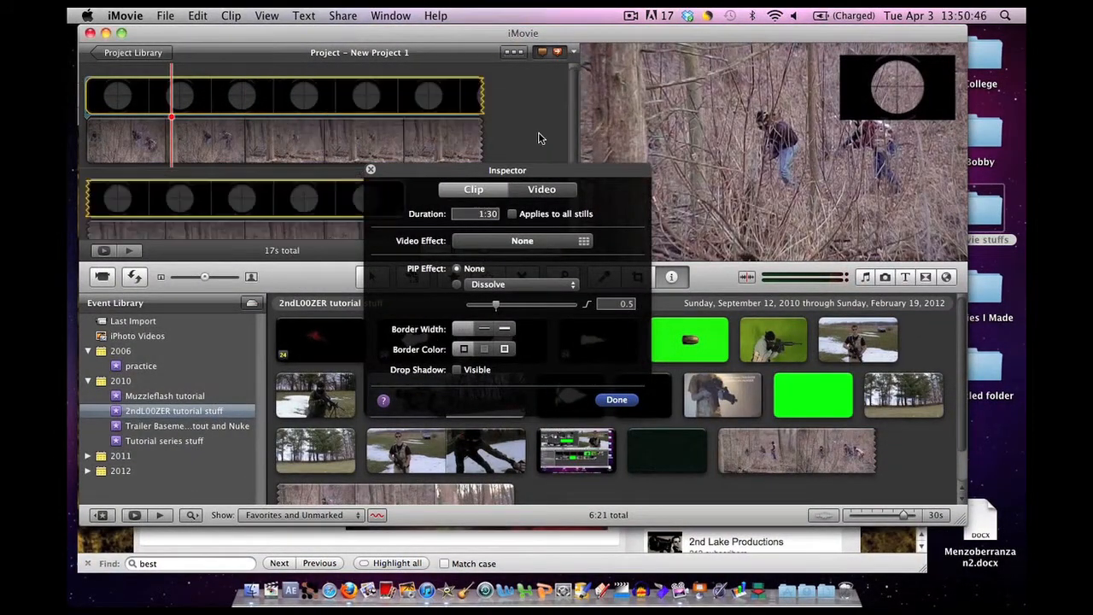
# Finish the picture-in-picture settings and select the scope overlay clip.
pyautogui.click(617, 400)
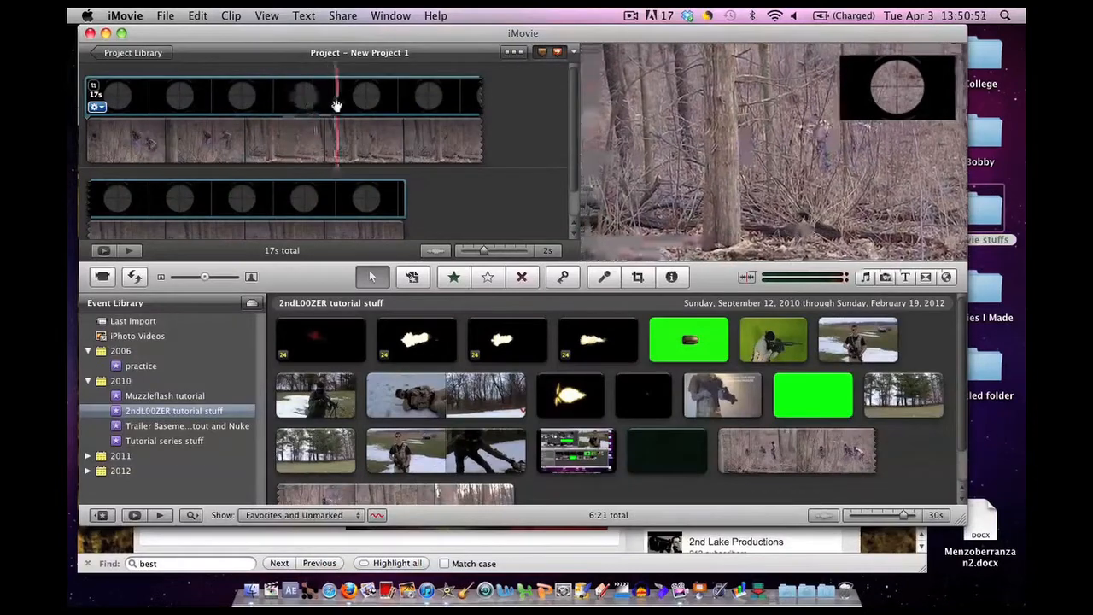
pyautogui.click(337, 94)
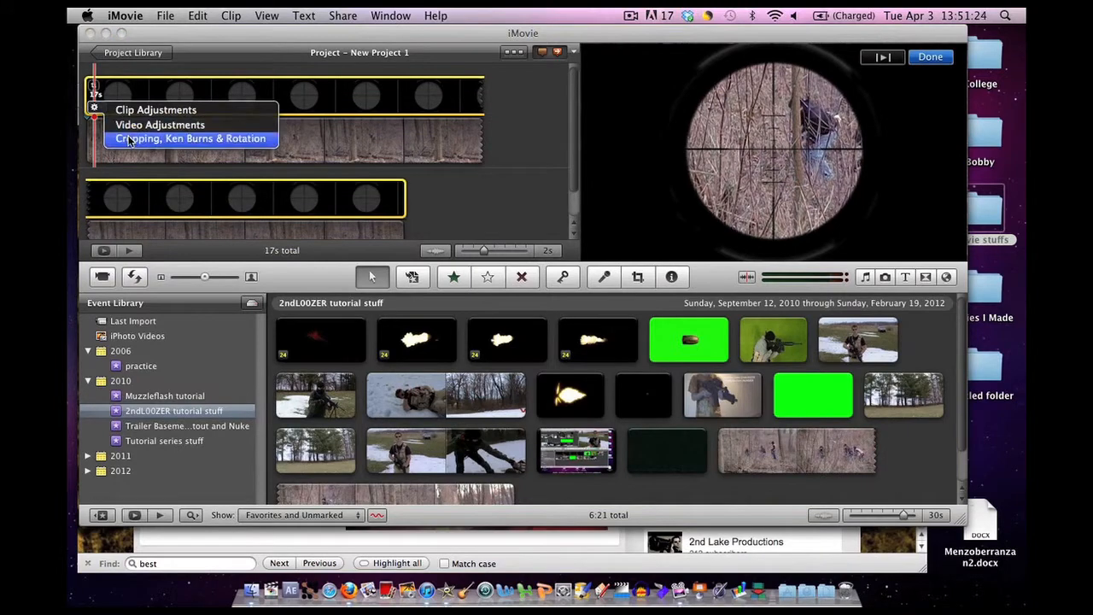
# Crop the scope overlay so it fills the whole frame over the forest footage.
pyautogui.click(190, 136)
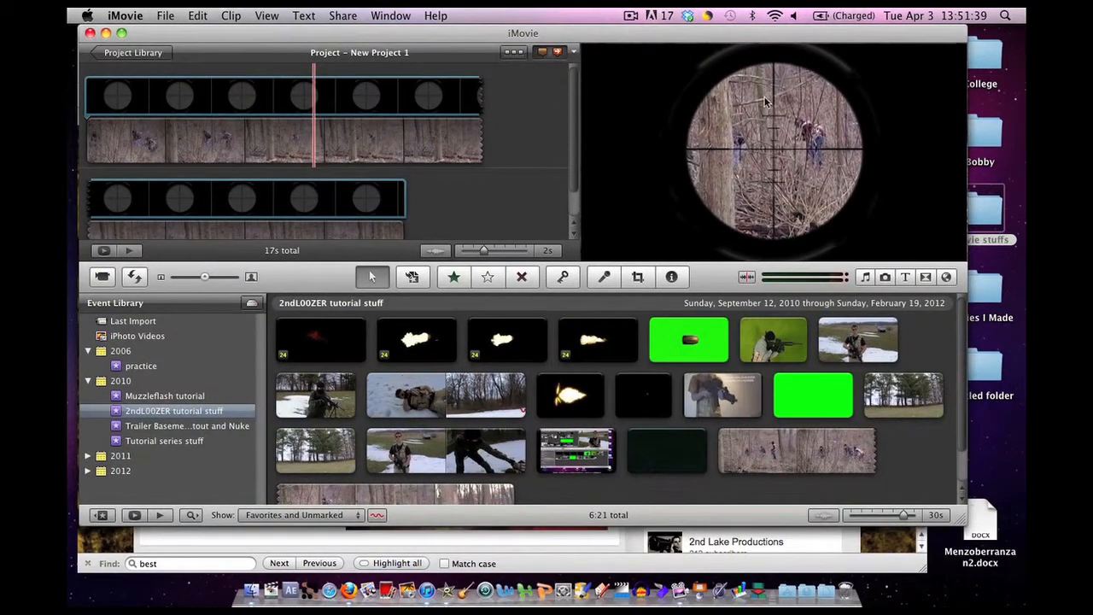
pyautogui.click(94, 94)
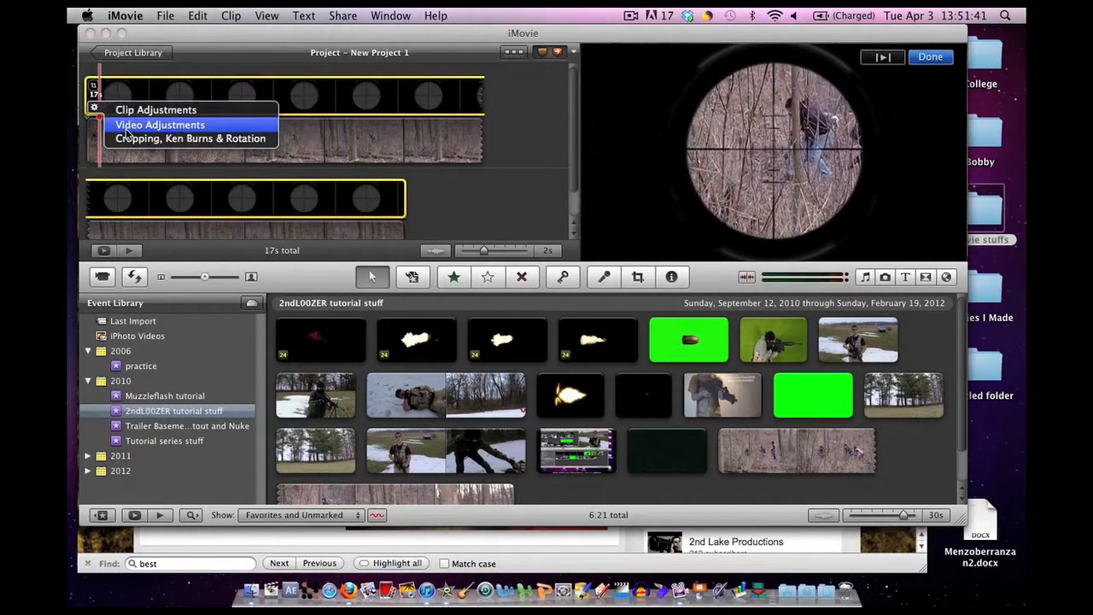
pyautogui.click(190, 137)
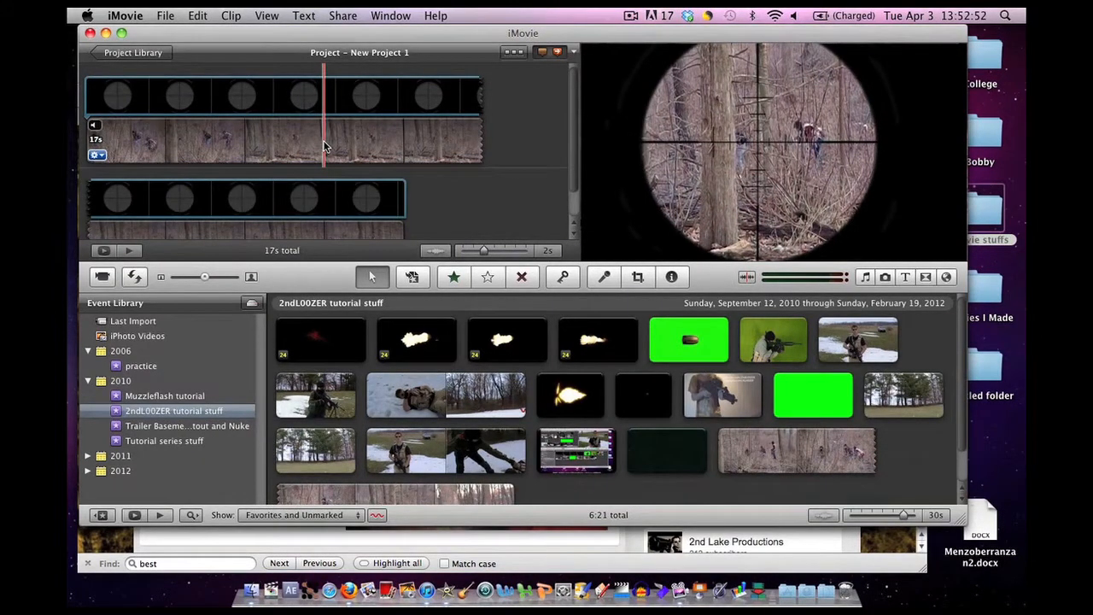
# Apply the Sci-Fi video effect to the forest footage for a green night-vision tint.
pyautogui.click(282, 140)
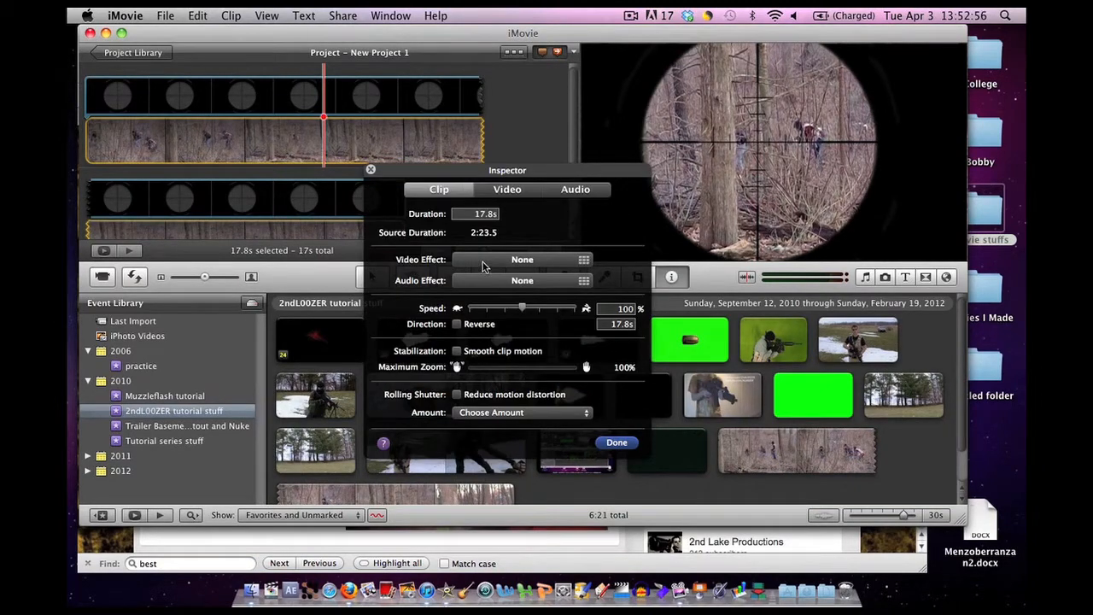
pyautogui.click(523, 260)
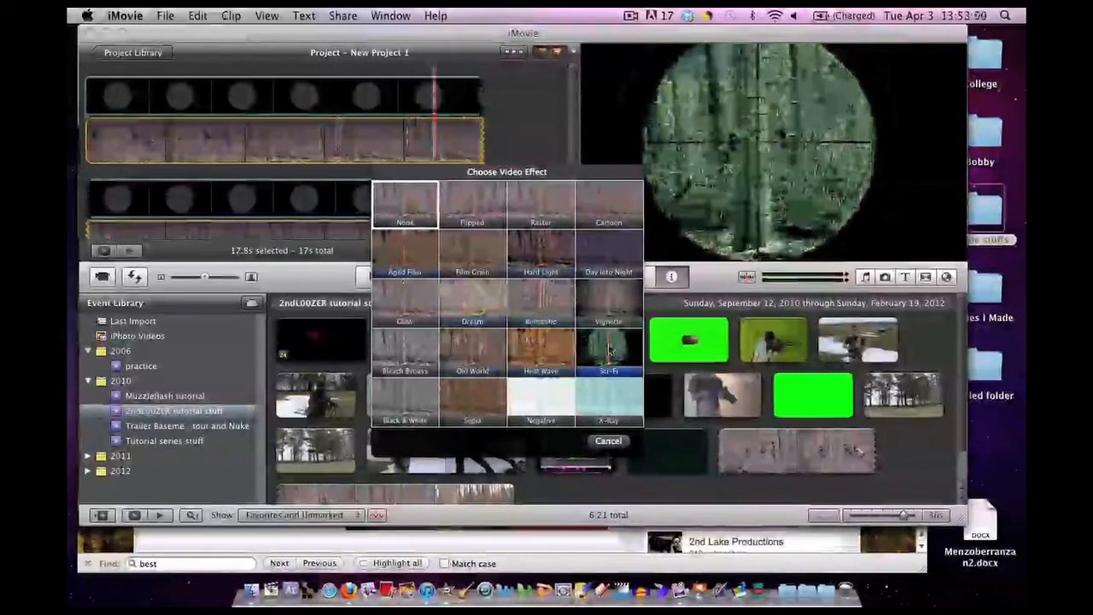
pyautogui.click(608, 354)
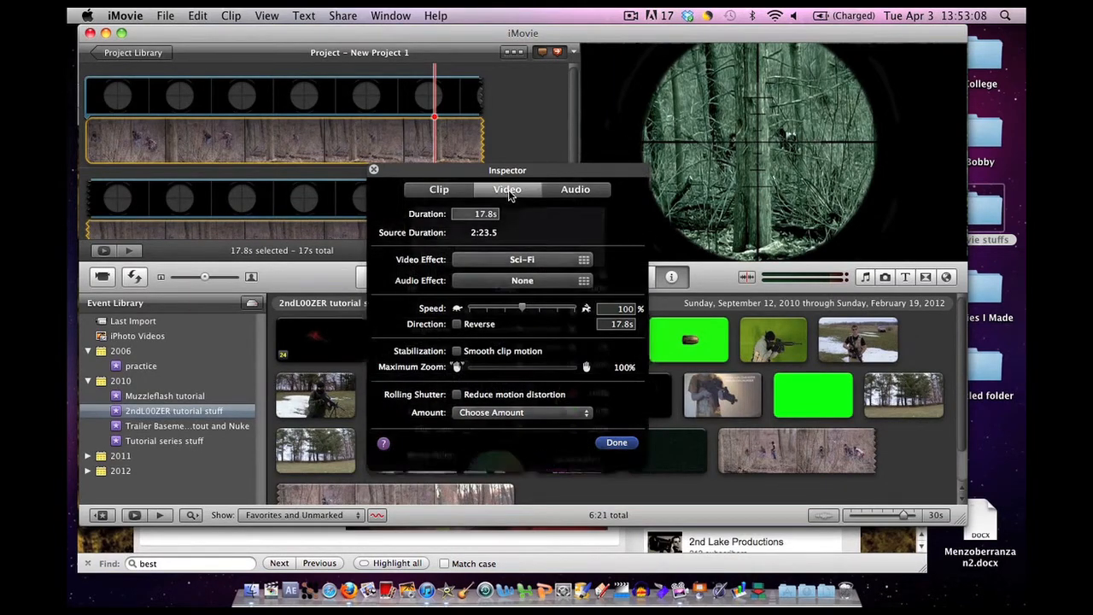
# Set green gain to 81% and lower the red gain to 47%, then finish.
pyautogui.click(507, 188)
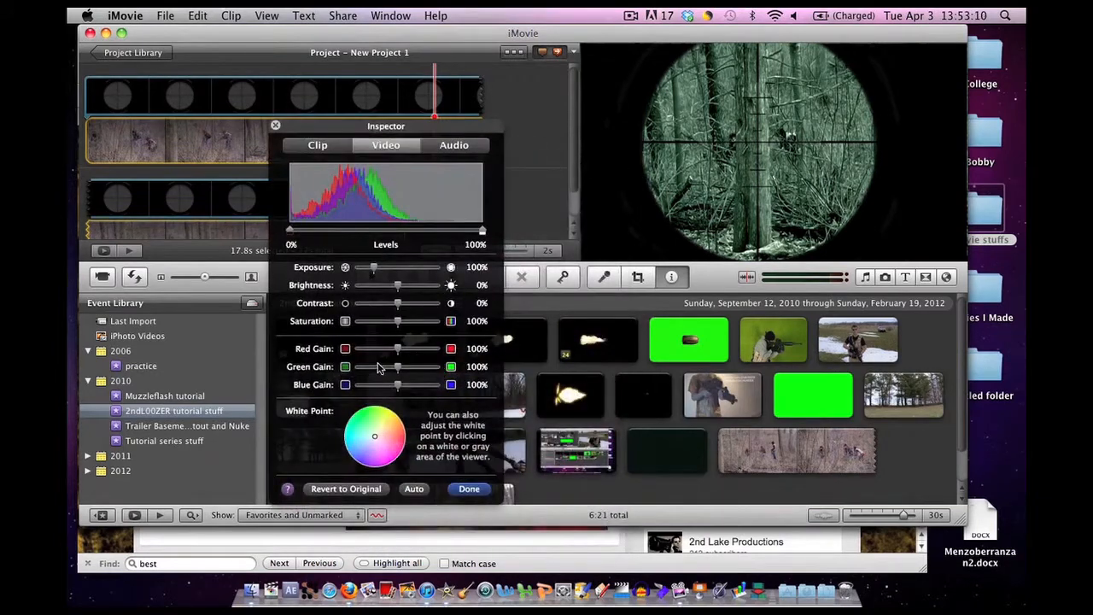
pyautogui.moveTo(398, 365); pyautogui.dragTo(383, 365)
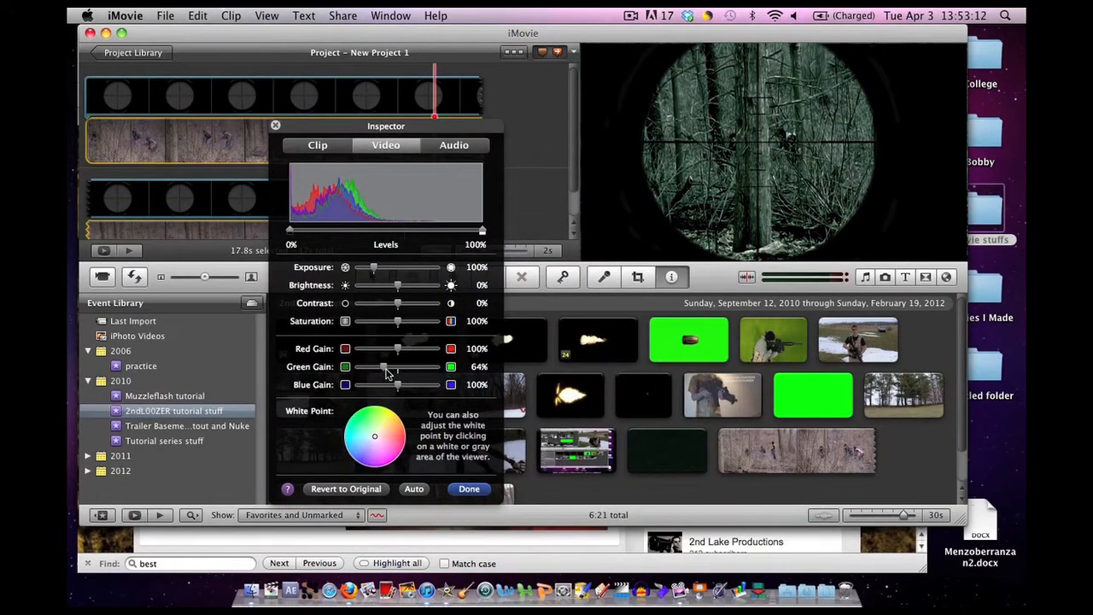
pyautogui.moveTo(385, 366); pyautogui.dragTo(396, 365)
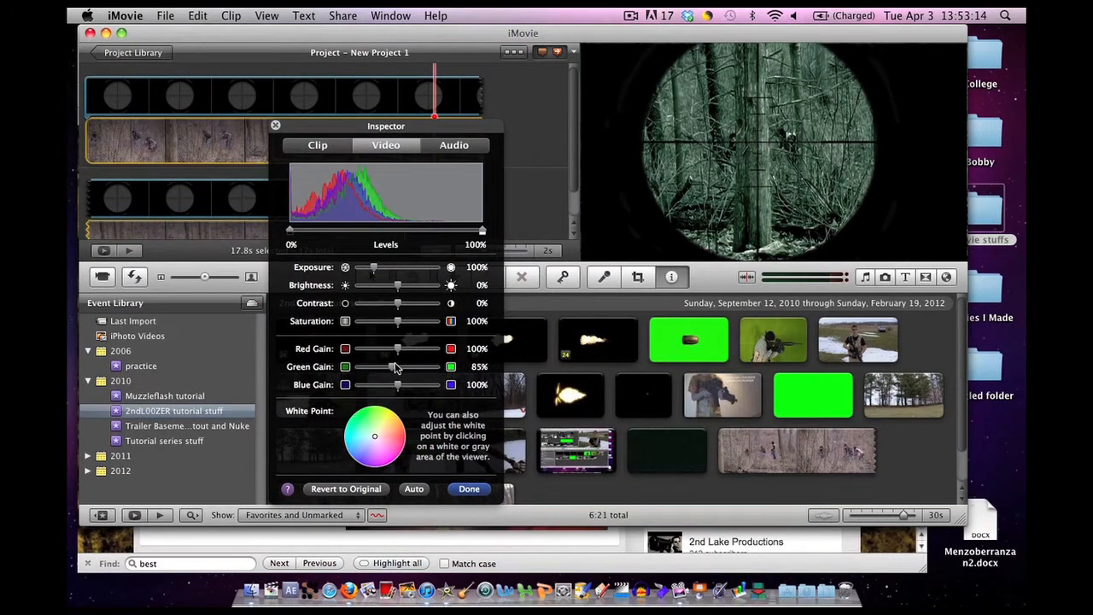
pyautogui.moveTo(440, 348); pyautogui.dragTo(392, 349)
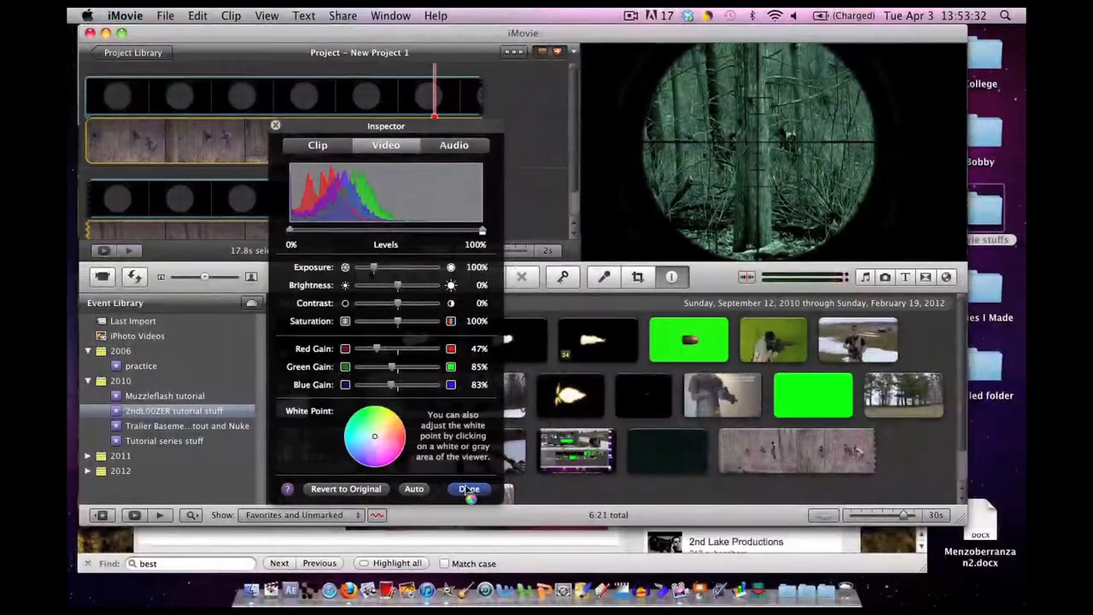
pyautogui.click(468, 489)
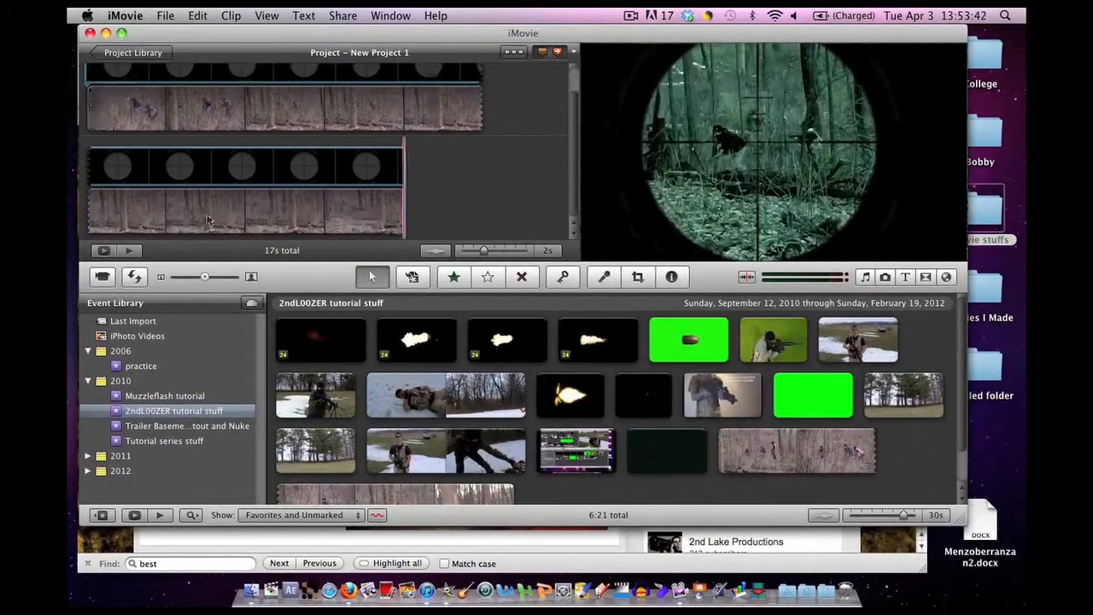
pyautogui.click(311, 167)
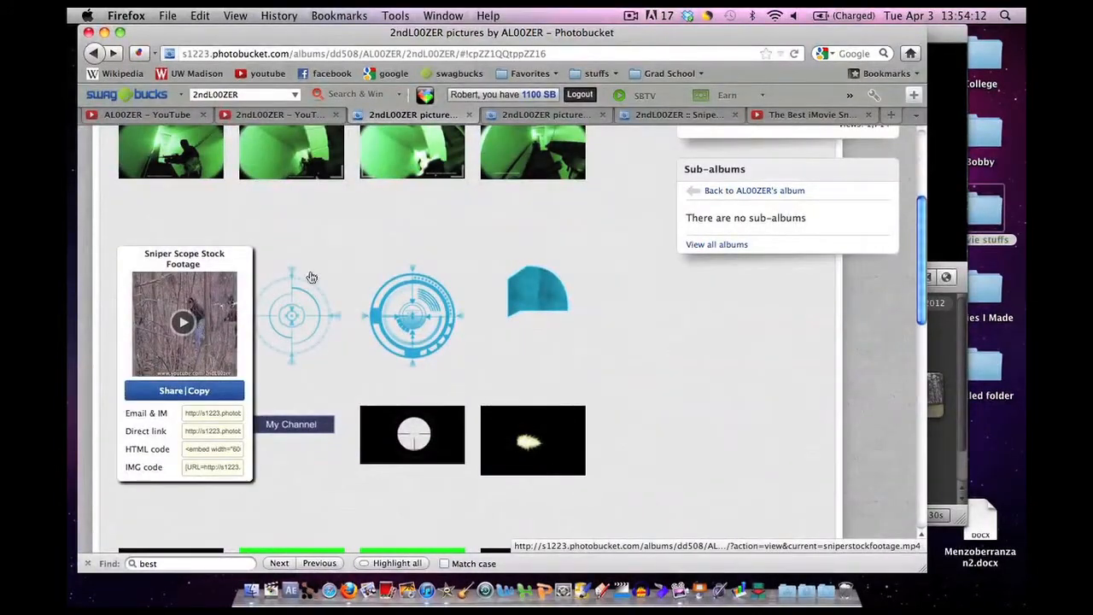
# Dismiss the share popup and scroll the album down to the muzzle flash graphics.
pyautogui.click(413, 316)
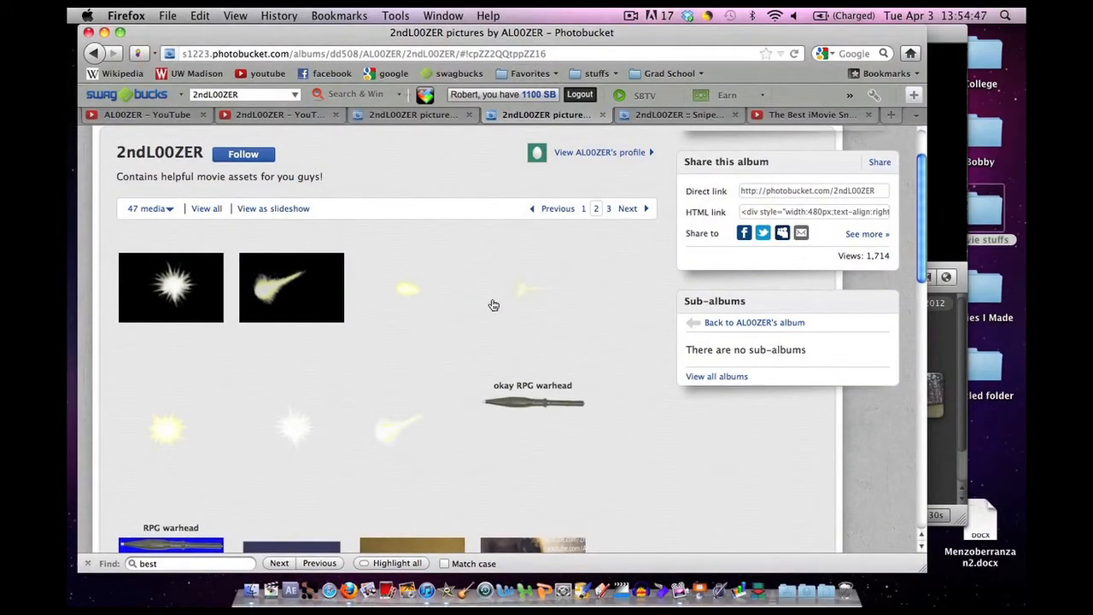
pyautogui.scroll(-3)
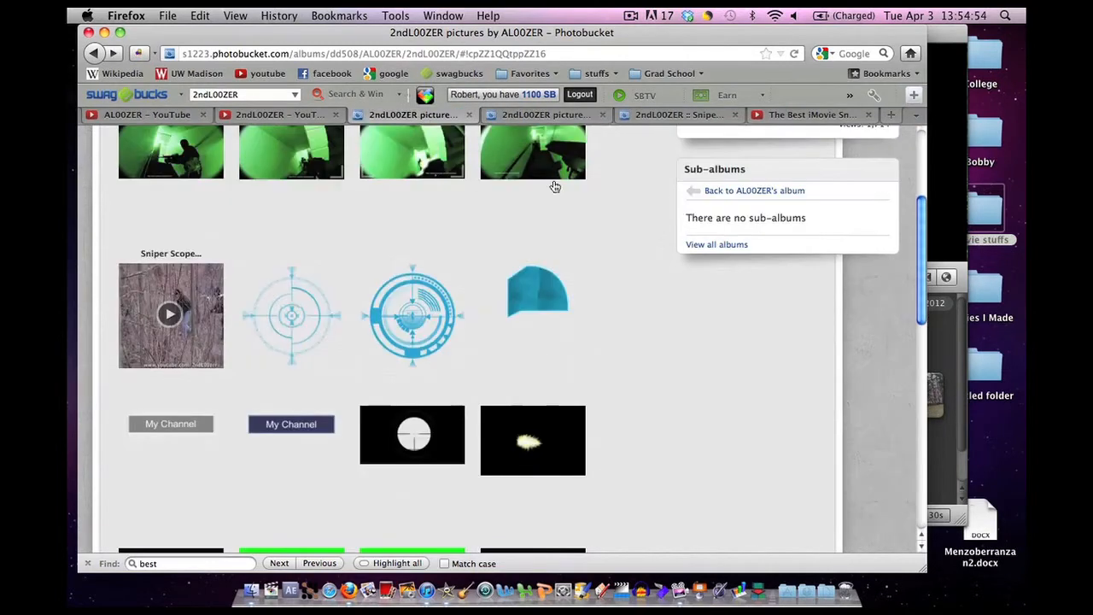
pyautogui.scroll(-3)
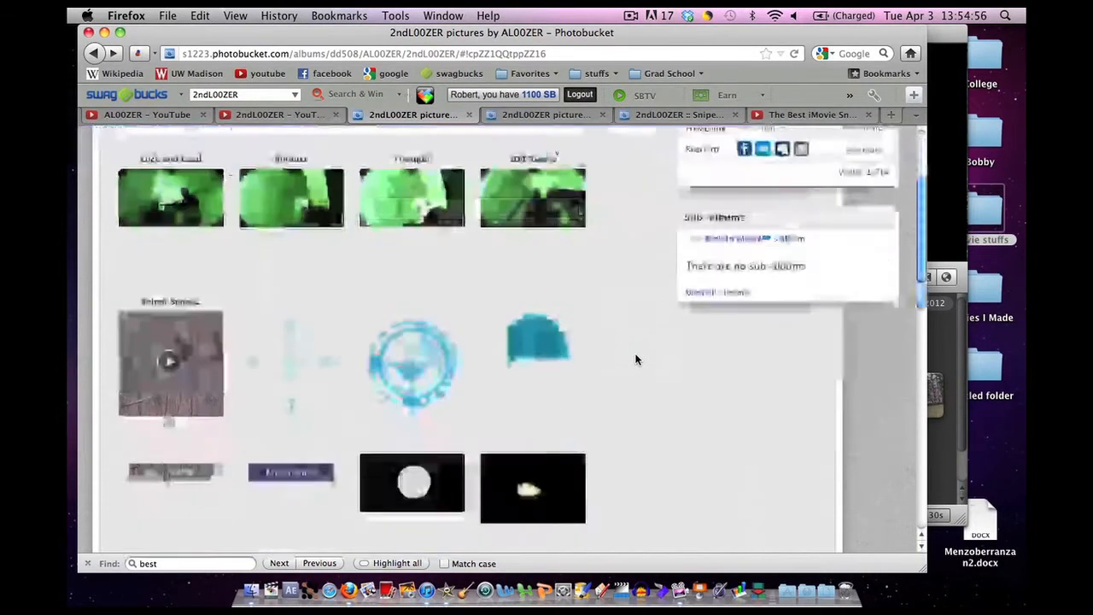
pyautogui.scroll(-3)
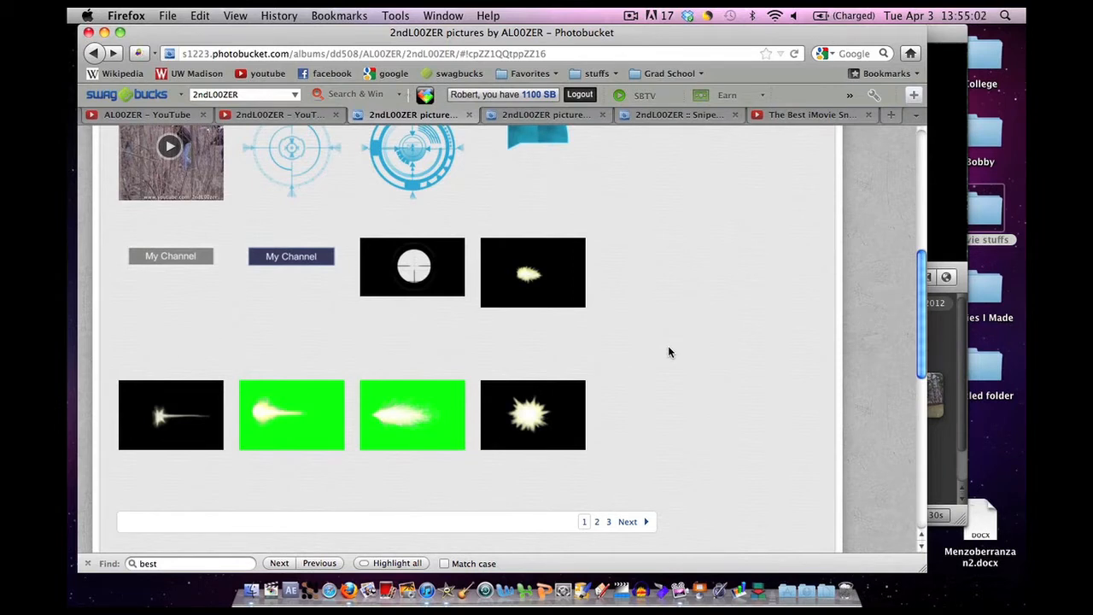
pyautogui.moveTo(673, 355)
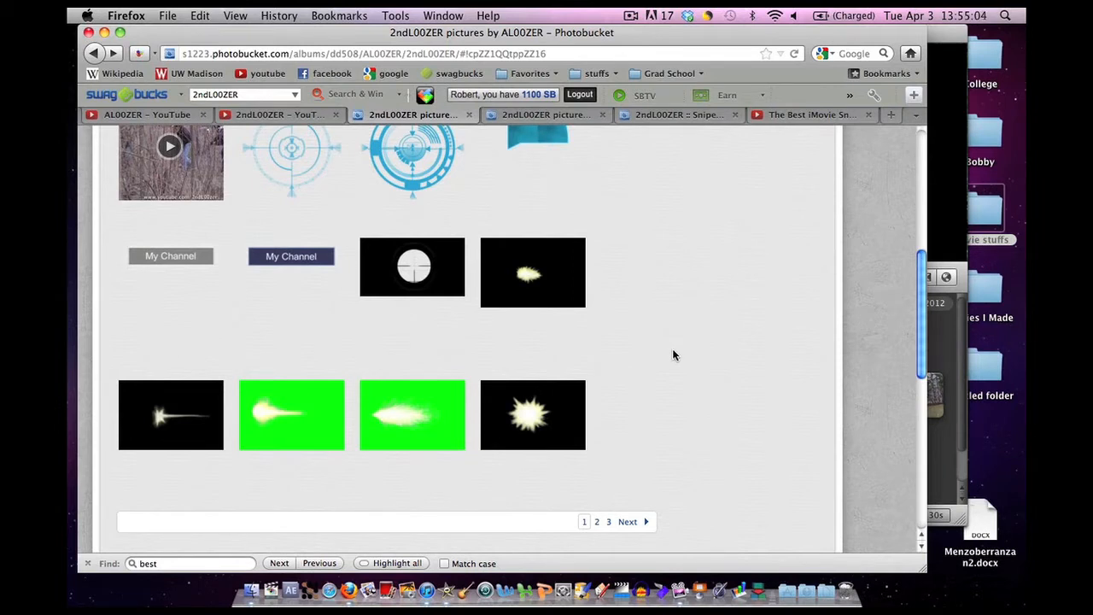